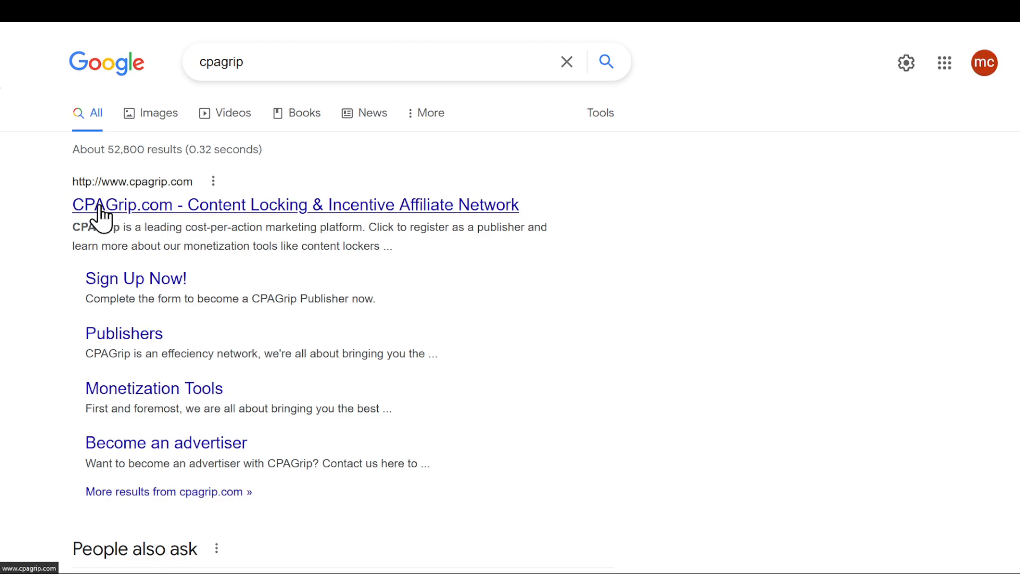
{"action": "mouse_move", "coordinate": [298, 220]}
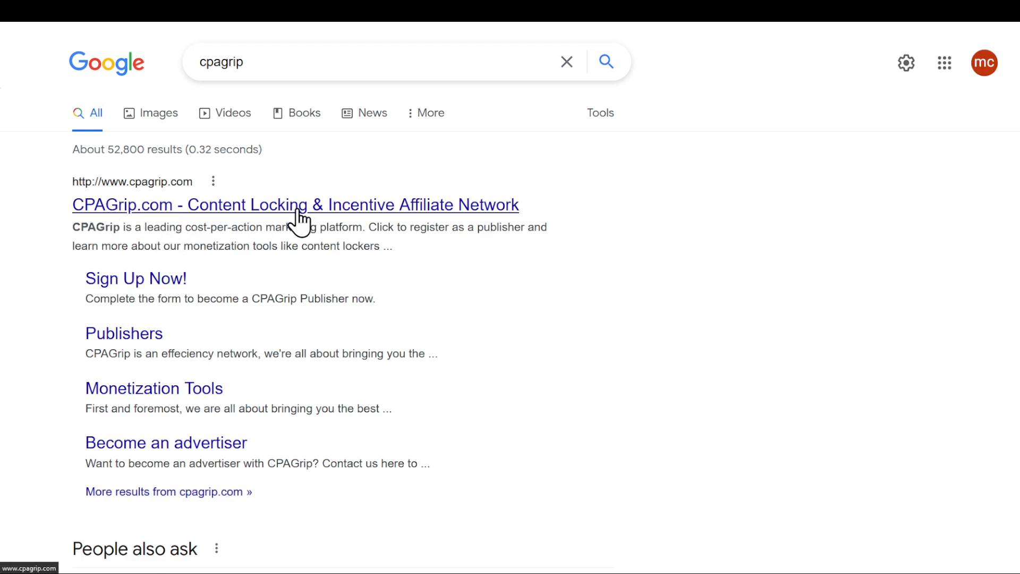
Load the CPAGrip homepage from the top Google result for "cpagrip"
{"action": "left_click", "coordinate": [295, 204]}
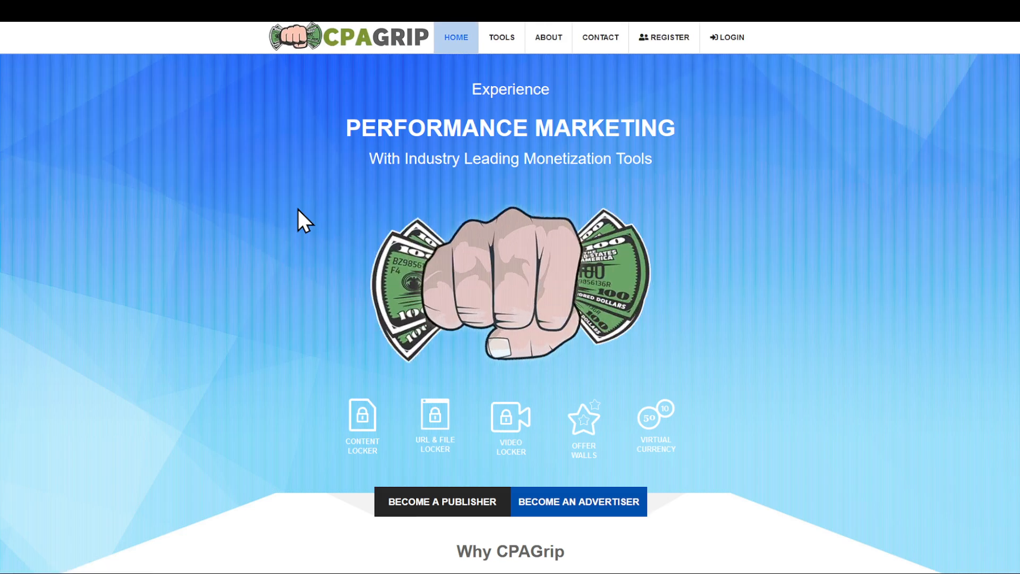
{"action": "mouse_move", "coordinate": [769, 183]}
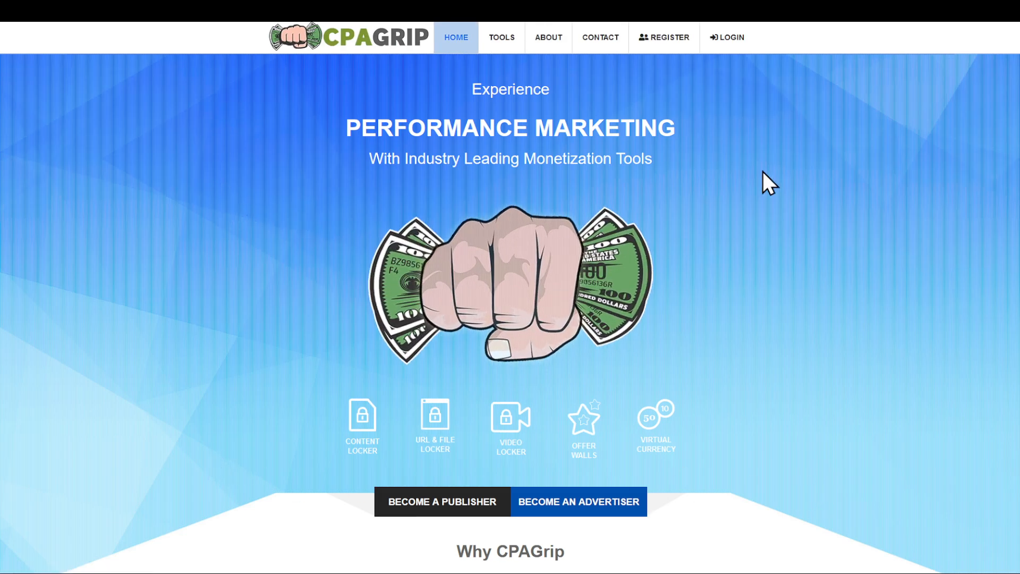
{"action": "mouse_move", "coordinate": [361, 430]}
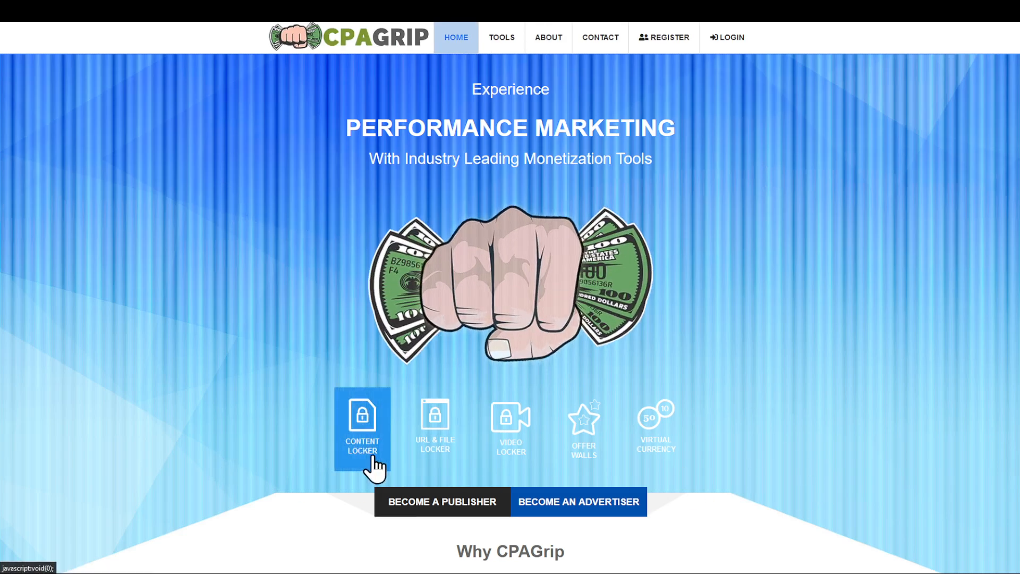
{"action": "mouse_move", "coordinate": [442, 501]}
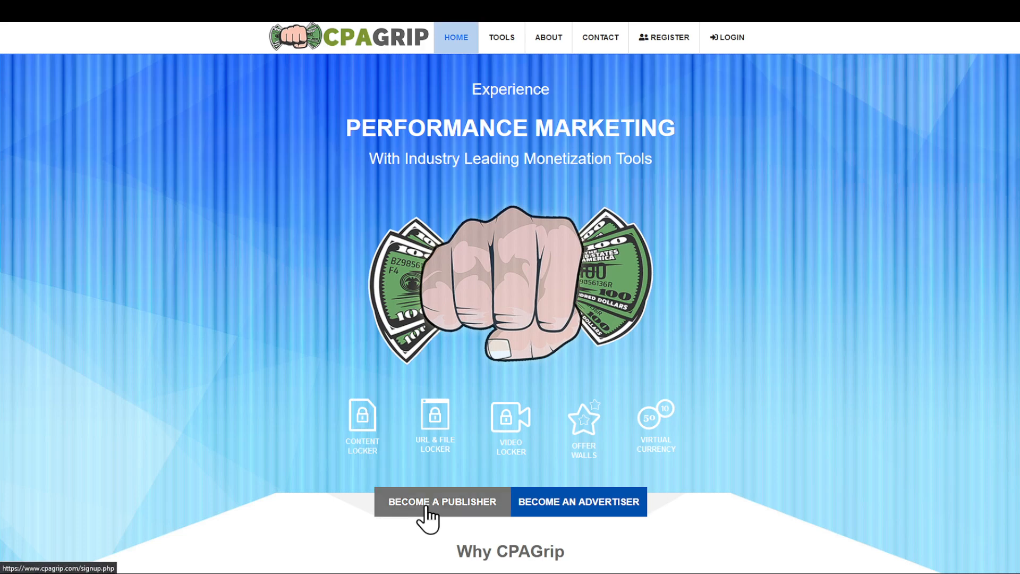
{"action": "mouse_move", "coordinate": [477, 523]}
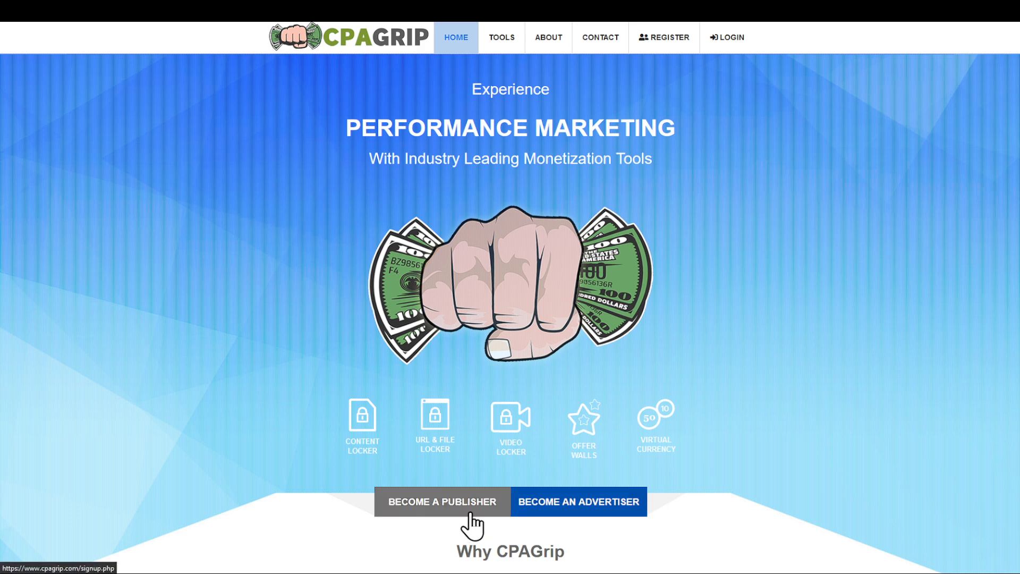
{"action": "mouse_move", "coordinate": [508, 540]}
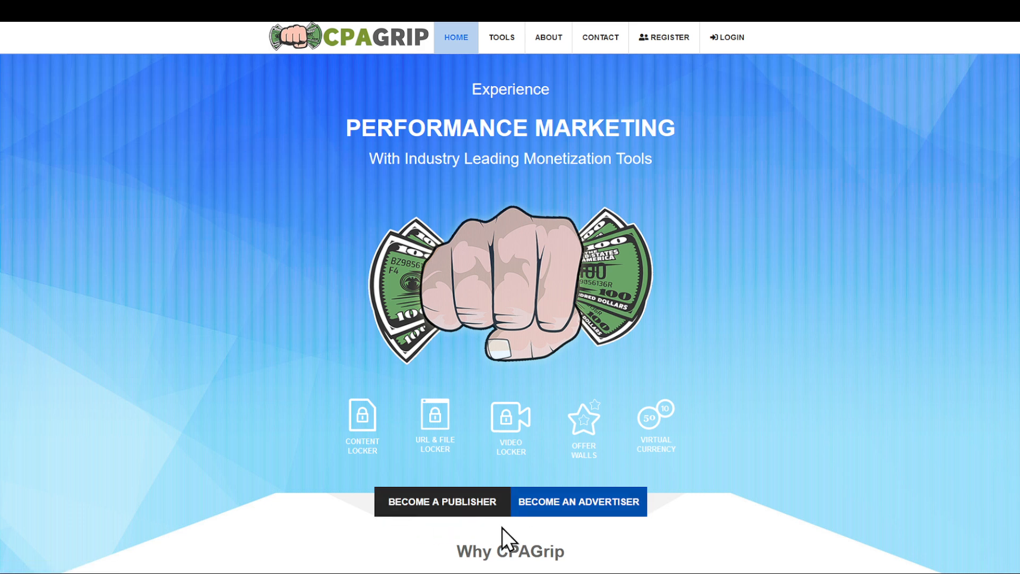
{"action": "mouse_move", "coordinate": [526, 515]}
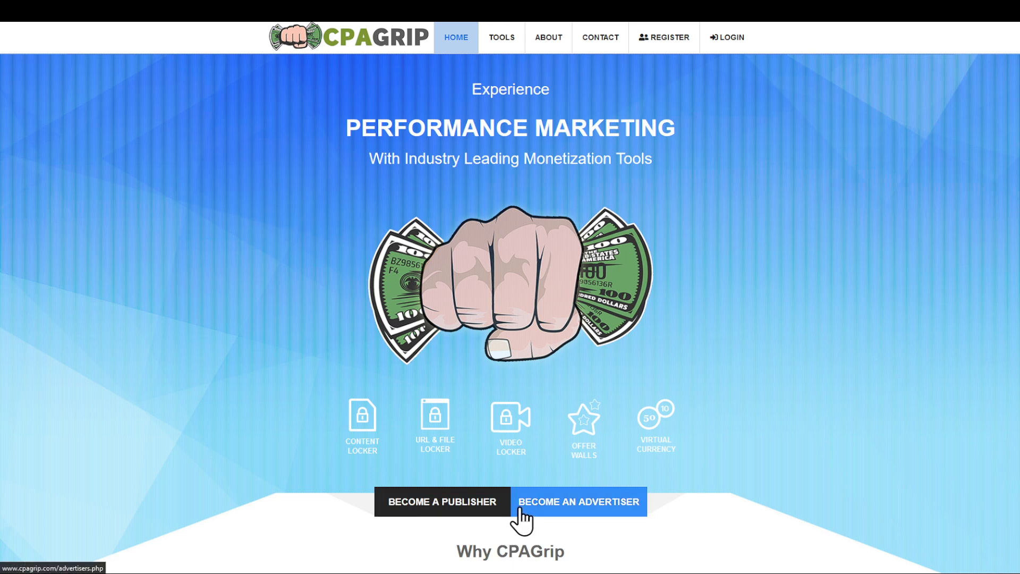
{"action": "mouse_move", "coordinate": [644, 533]}
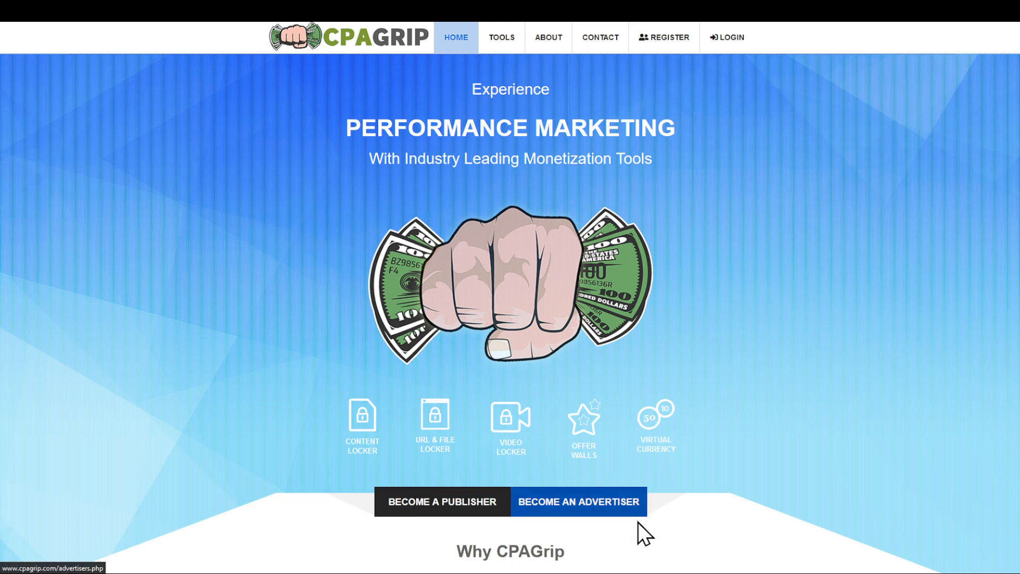
{"action": "mouse_move", "coordinate": [525, 535]}
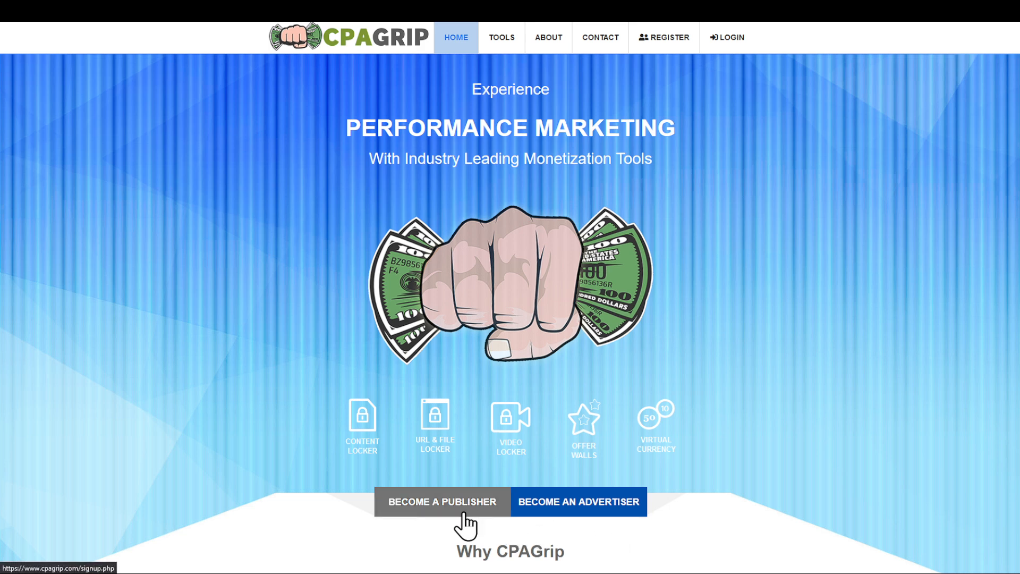
Register as a Website/Incent publisher via Become a Publisher and submit with Register Now
{"action": "left_click", "coordinate": [442, 500]}
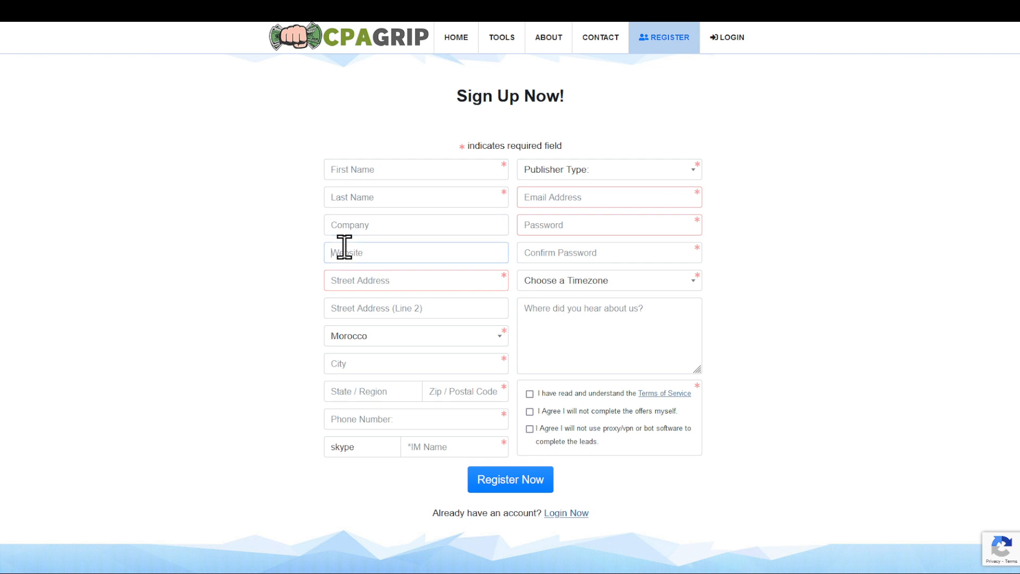
{"action": "mouse_move", "coordinate": [640, 329]}
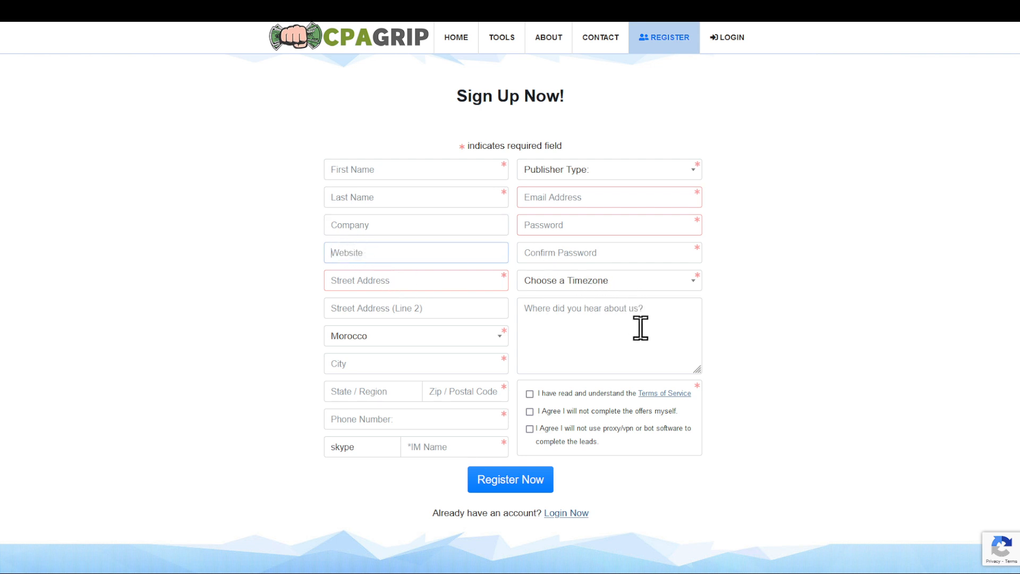
{"action": "mouse_move", "coordinate": [659, 336]}
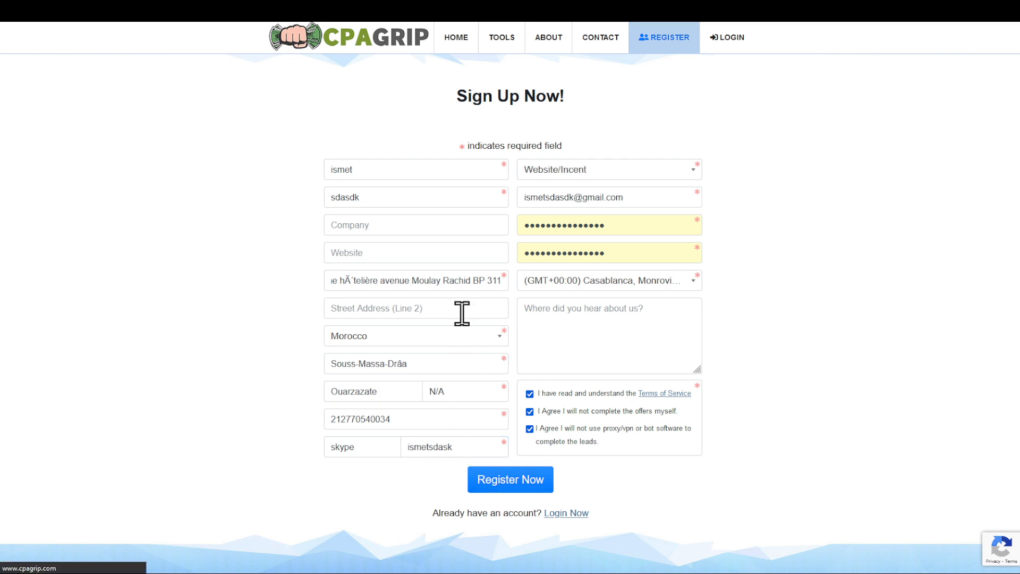
{"action": "left_click", "coordinate": [510, 479]}
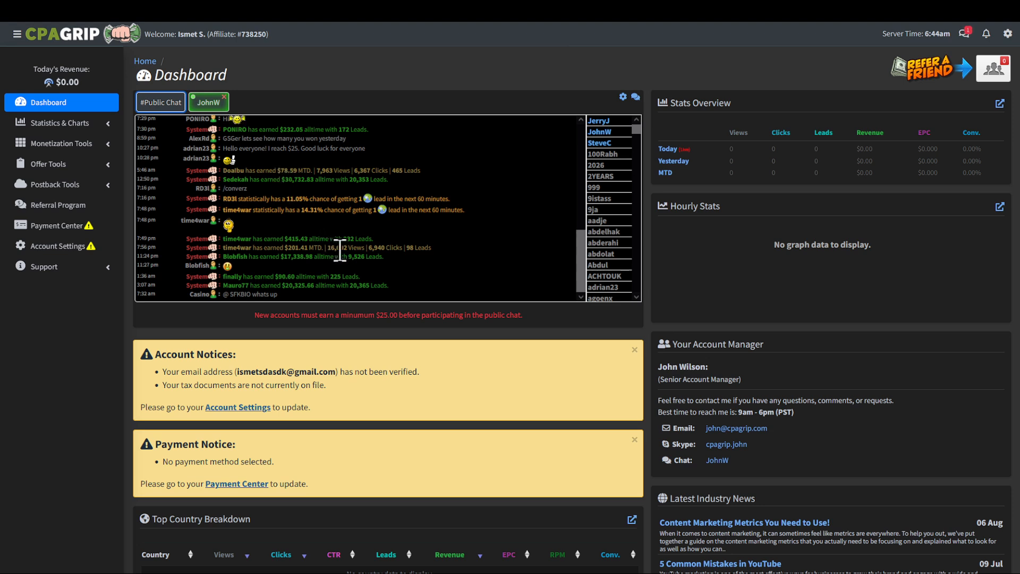
{"action": "mouse_move", "coordinate": [332, 228]}
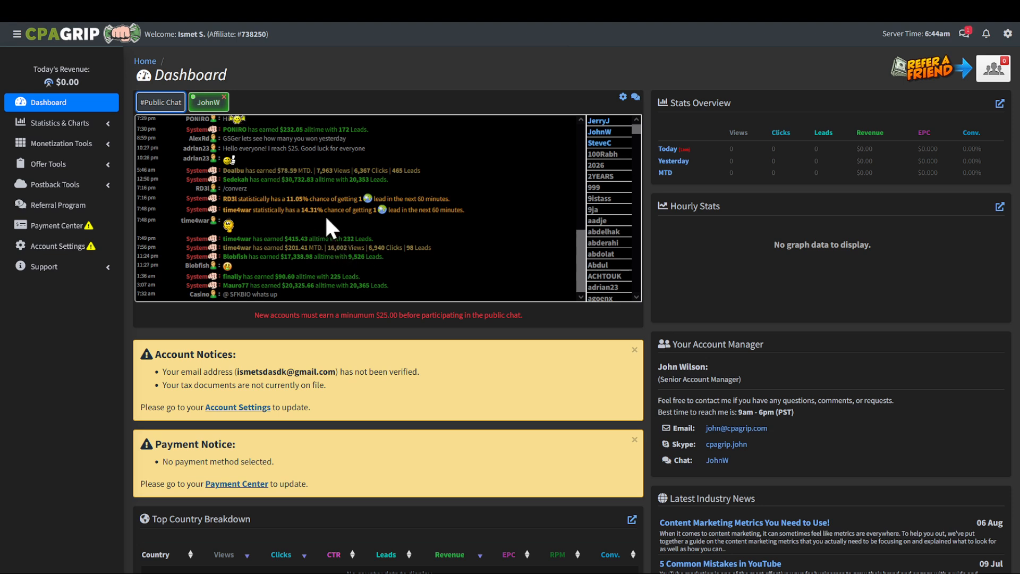
{"action": "mouse_move", "coordinate": [274, 381]}
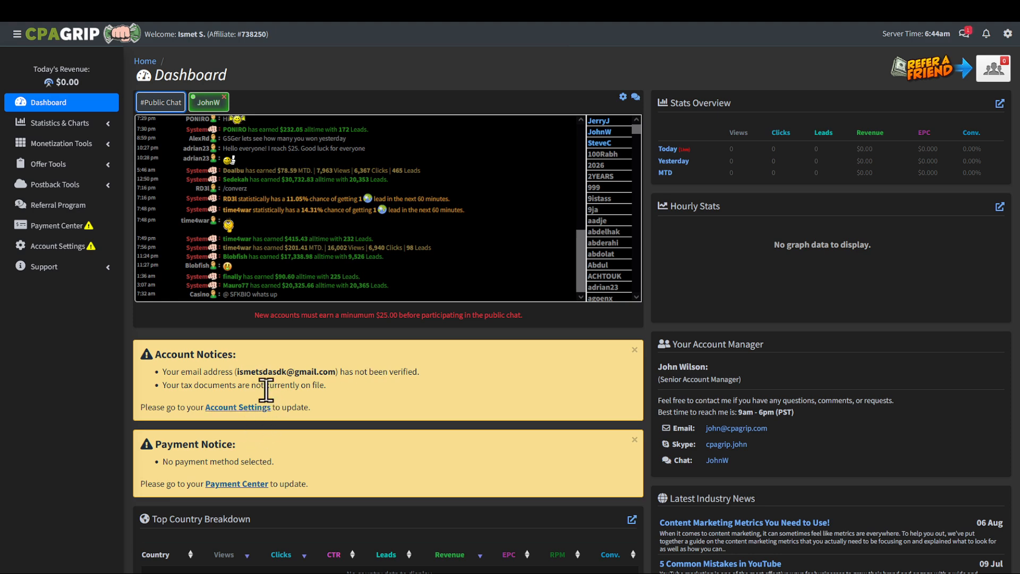
{"action": "mouse_move", "coordinate": [205, 406]}
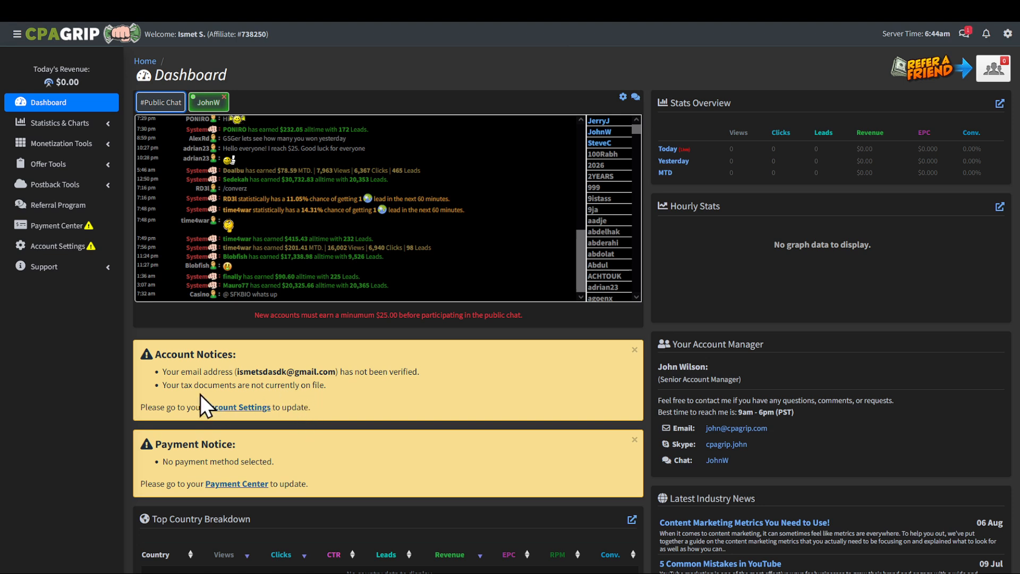
{"action": "mouse_move", "coordinate": [308, 412]}
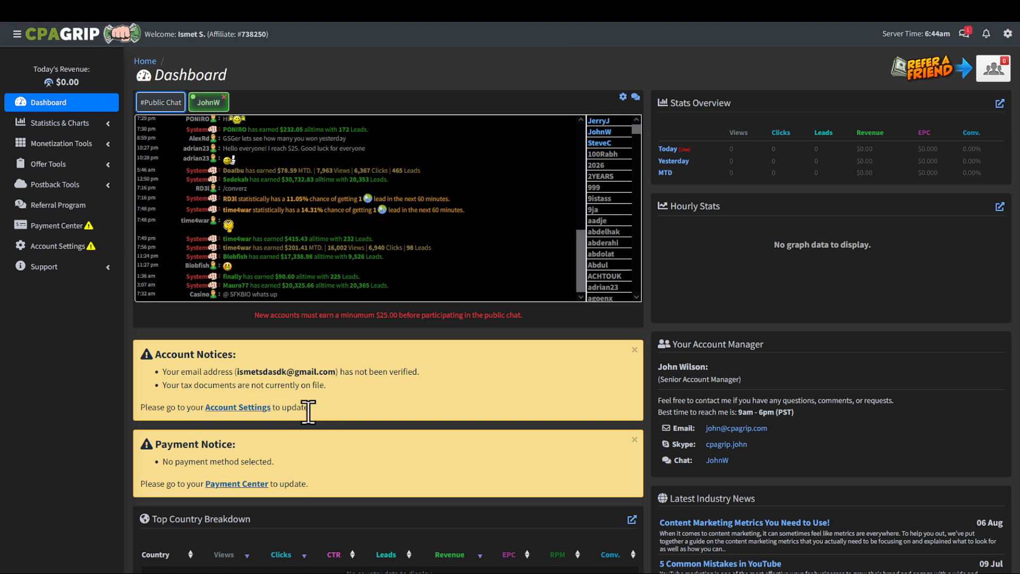
{"action": "mouse_move", "coordinate": [233, 463]}
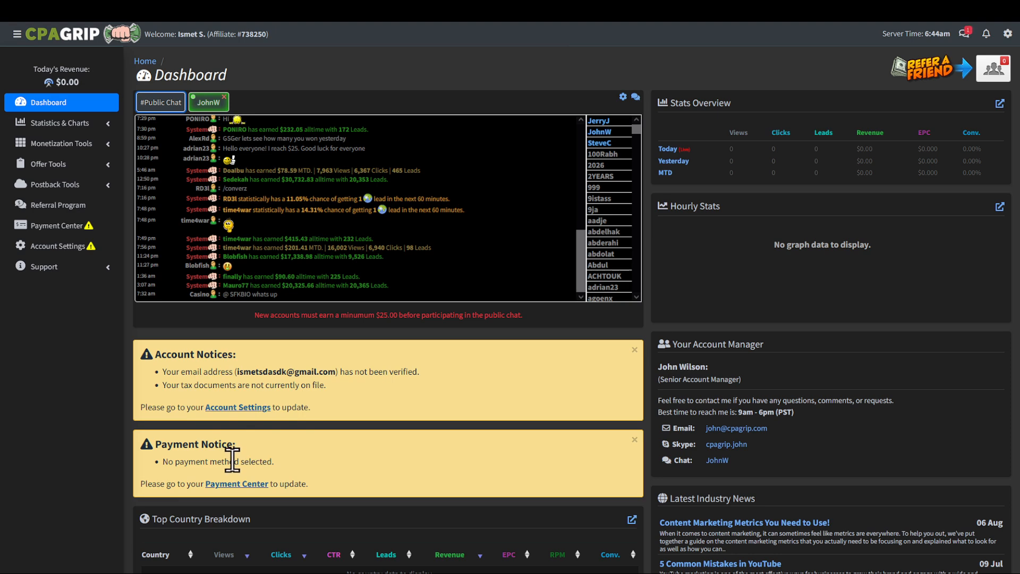
{"action": "mouse_move", "coordinate": [42, 291]}
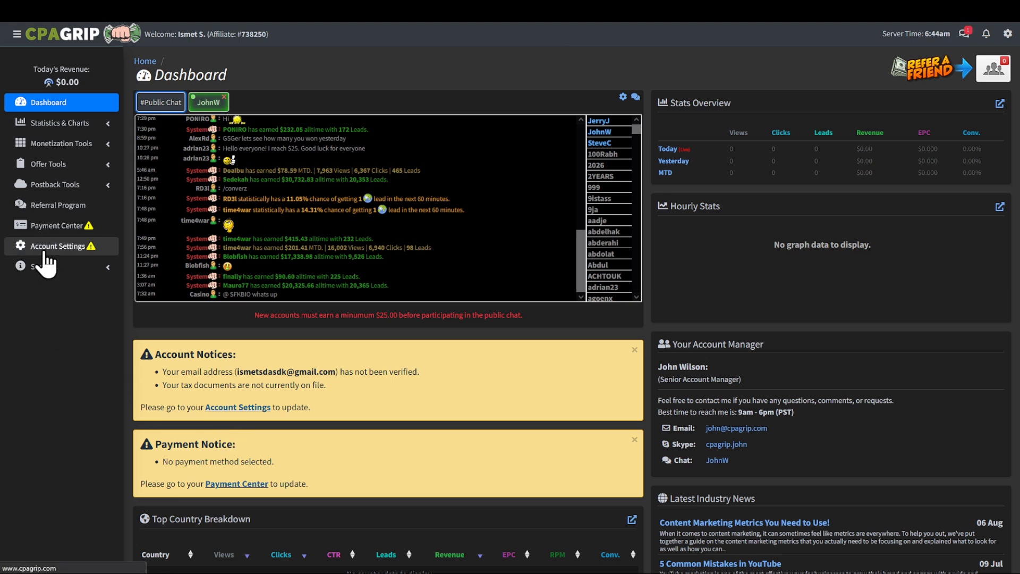
Review Account Settings showing the account overview, address details and unvalidated email
{"action": "left_click", "coordinate": [61, 245]}
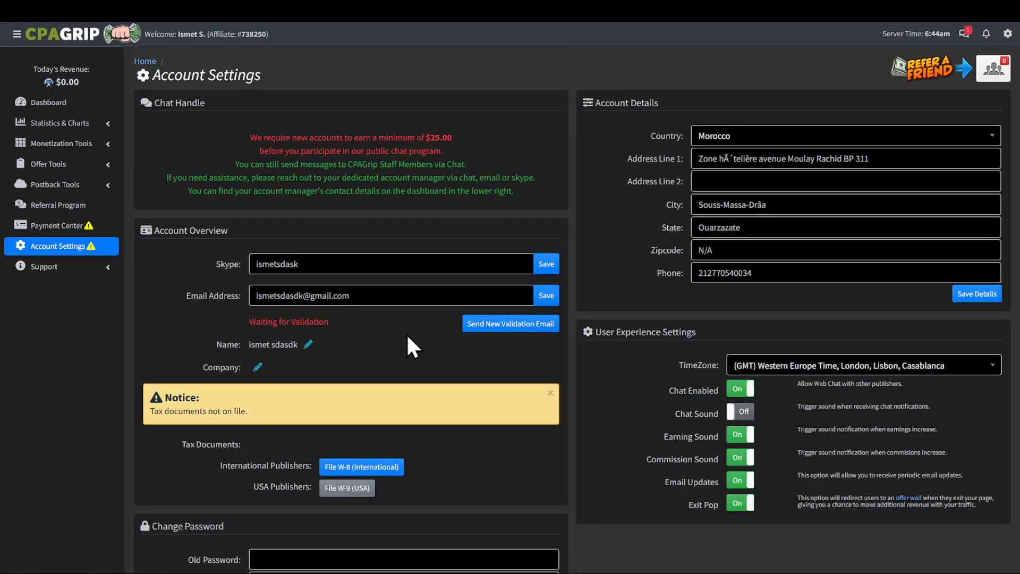
{"action": "scroll", "scroll_direction": "down", "scroll_amount": 3}
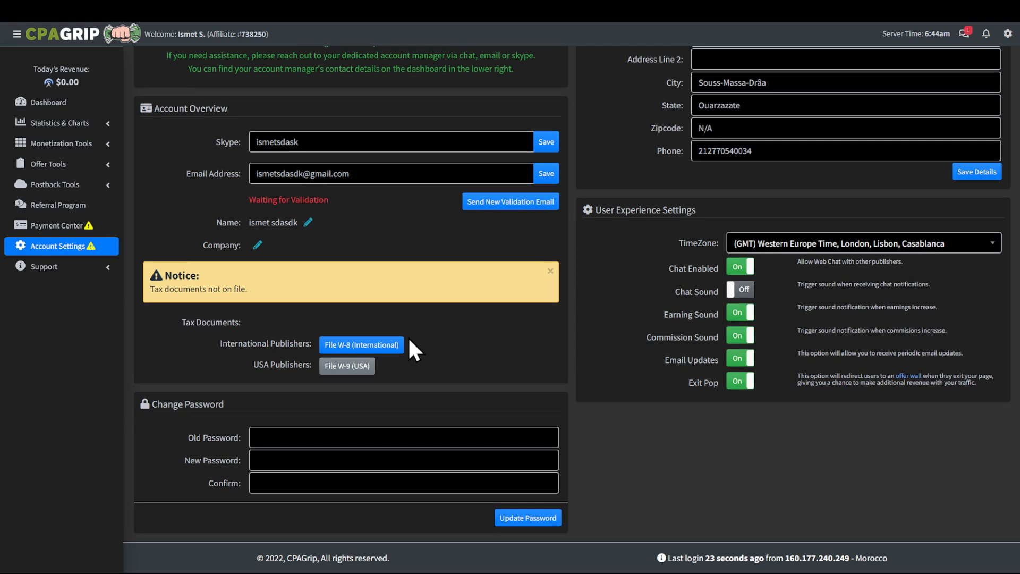
{"action": "scroll", "scroll_direction": "up", "scroll_amount": 3}
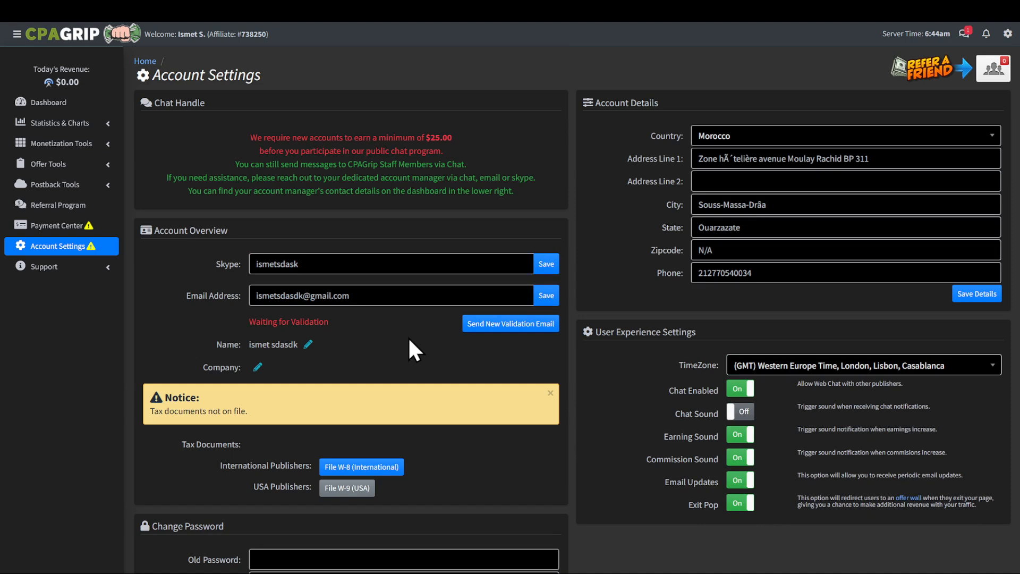